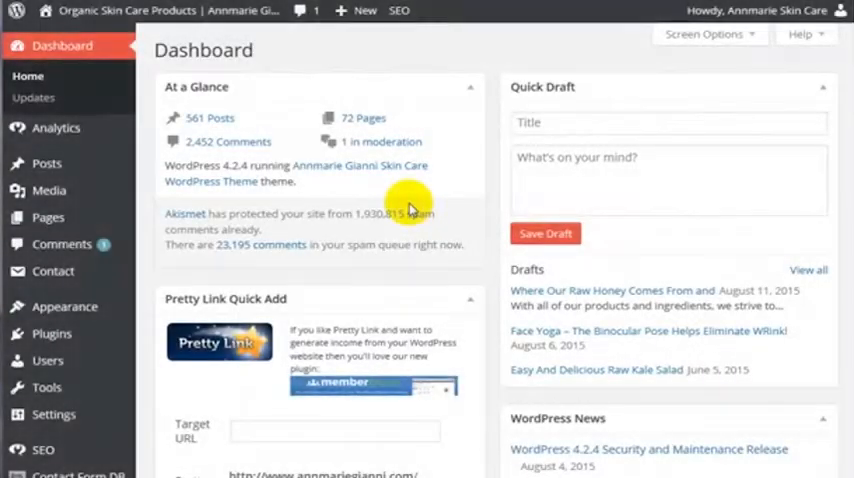
- Scroll the Add New Link form down to the Target URL and redirect settings
{"action": "scroll", "scroll_direction": "down", "scroll_amount": 3}
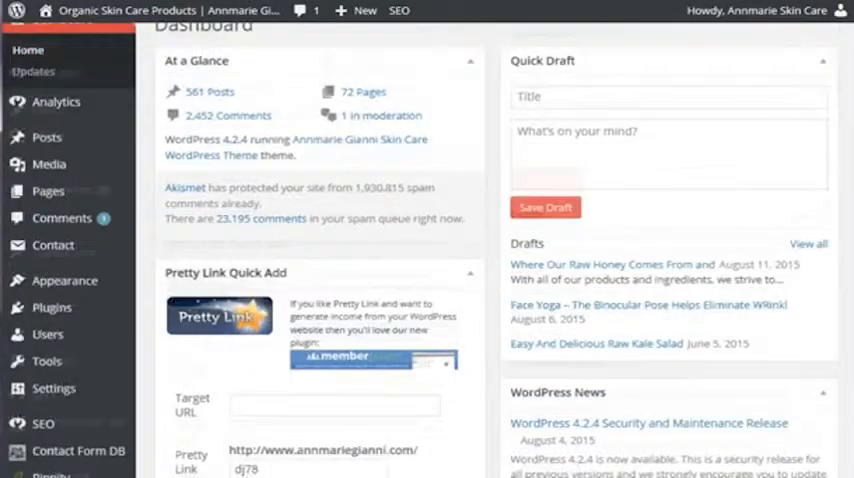
{"action": "scroll", "scroll_direction": "down", "scroll_amount": 3}
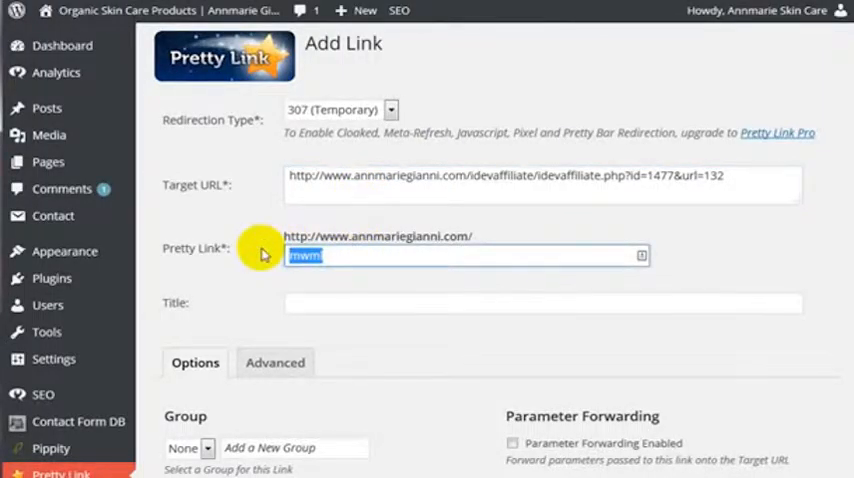
- Create the Pretty Link with slug 'hh' pointing at the affiliate target URL
{"action": "type", "text": "hh"}
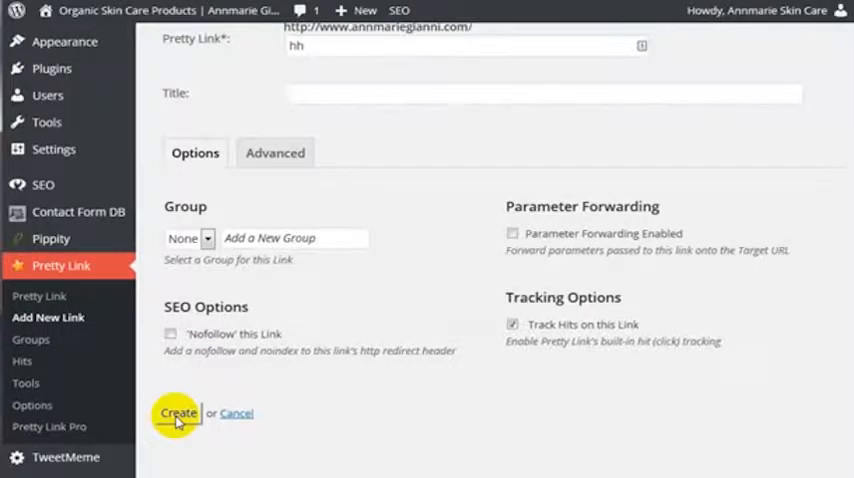
{"action": "left_click", "coordinate": [178, 412]}
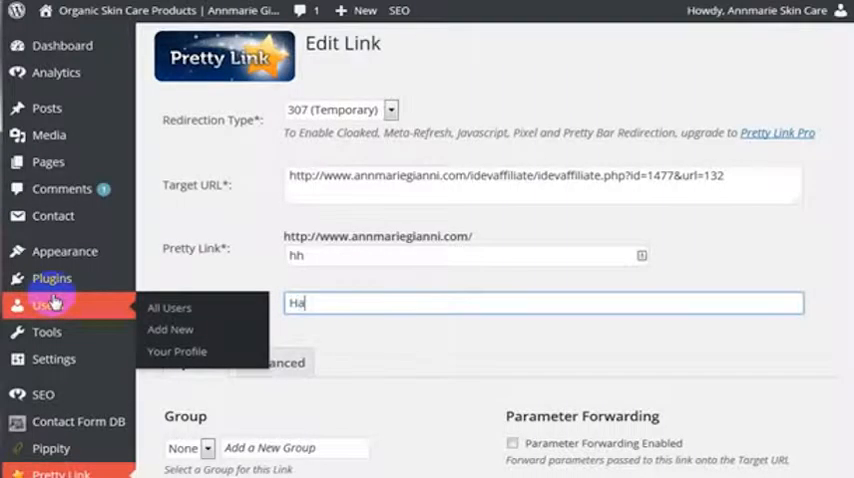
- Title the hh short link 'Hay House Affiliate Link'
{"action": "type", "text": "Hay House Affiliate L"}
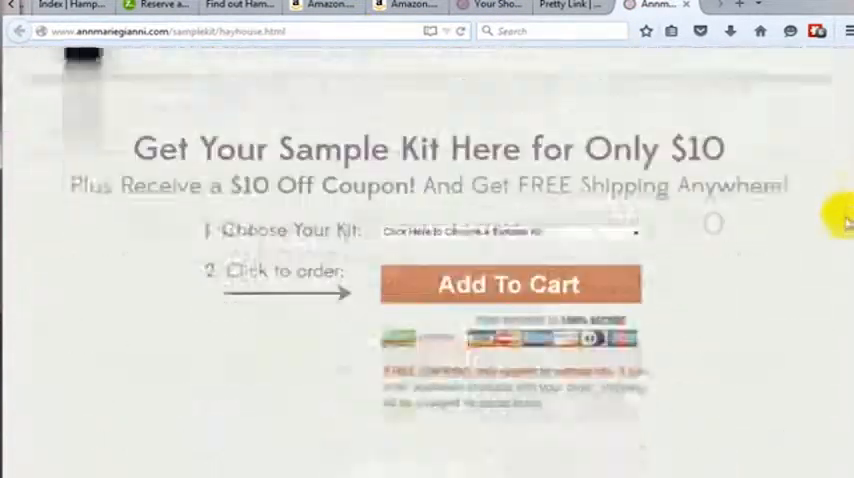
- Review the Hay House sample-kit page, then return to the Pretty Link links list
{"action": "scroll", "scroll_direction": "up", "scroll_amount": 3}
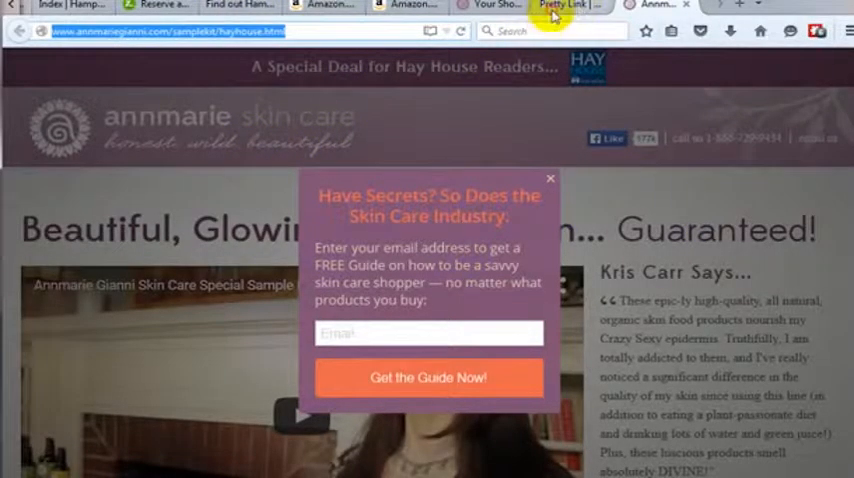
{"action": "left_click", "coordinate": [560, 6]}
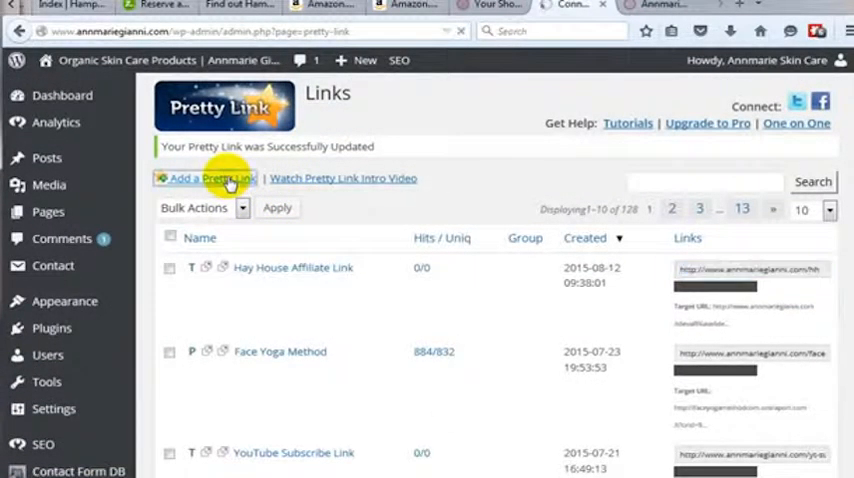
- Create a 'hayhouse' short link to the affiliate URL titled 'Hay House Affiliate Link'
{"action": "left_click", "coordinate": [210, 178]}
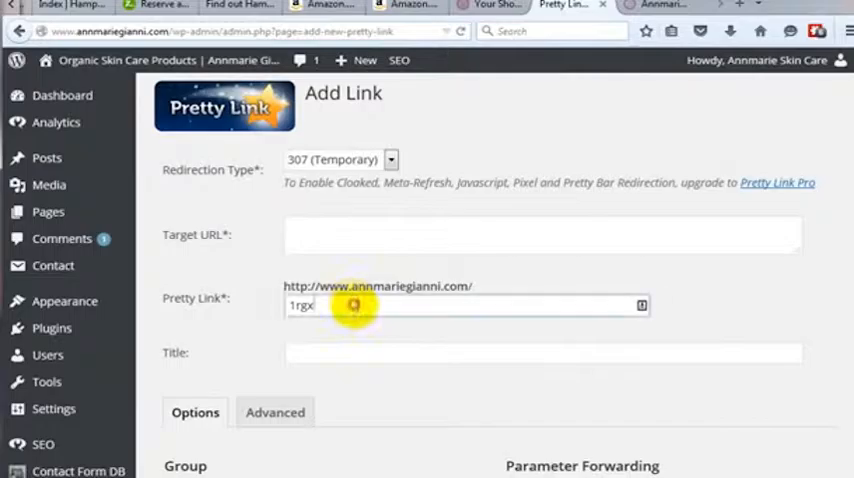
{"action": "type", "text": "hayhour"}
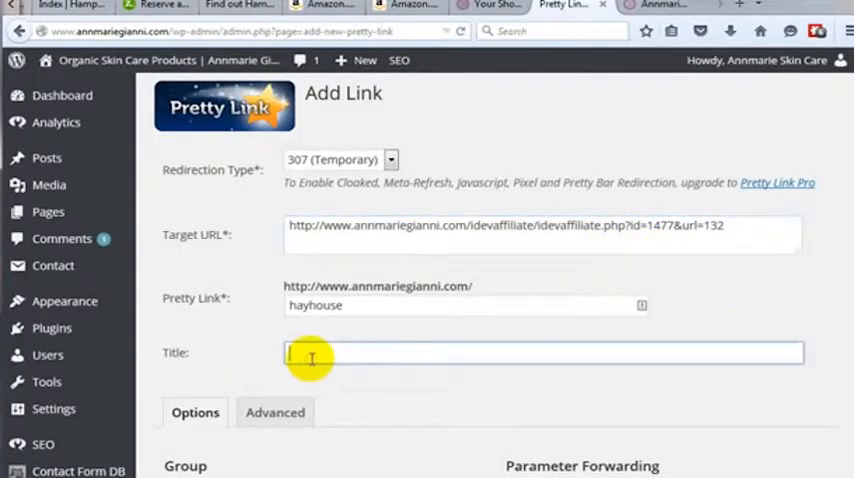
{"action": "type", "text": "Hay House"}
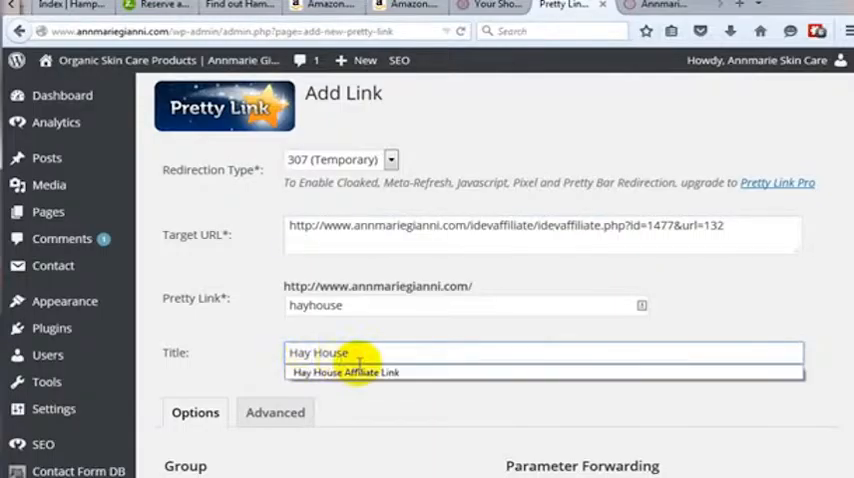
{"action": "left_click", "coordinate": [344, 372]}
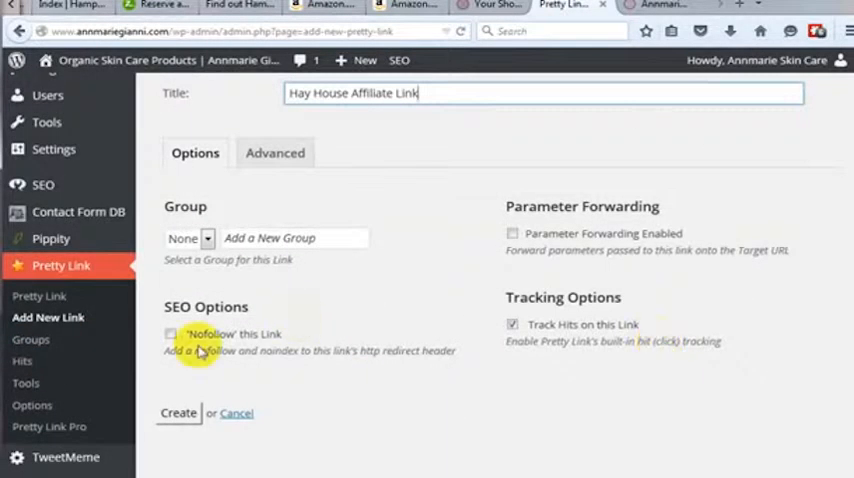
{"action": "left_click", "coordinate": [178, 412]}
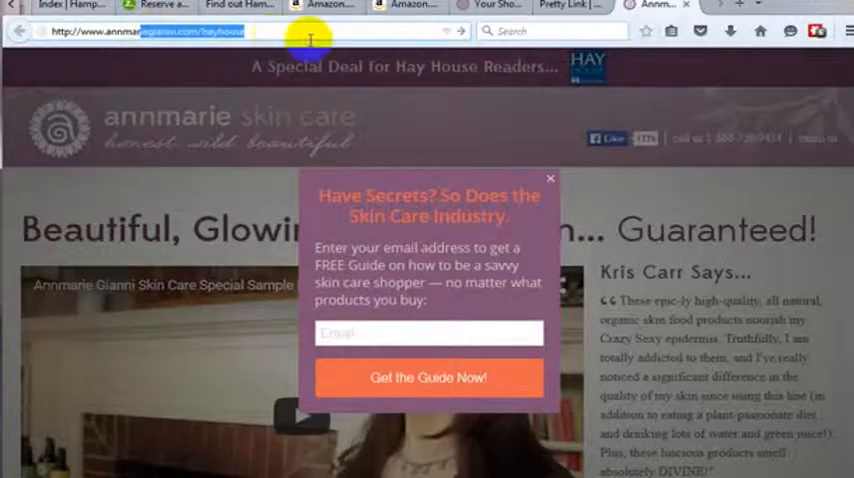
- Load annmariegianni.com/hayhouse and confirm it opens the Hay House sample-kit page
{"action": "left_click", "coordinate": [300, 32]}
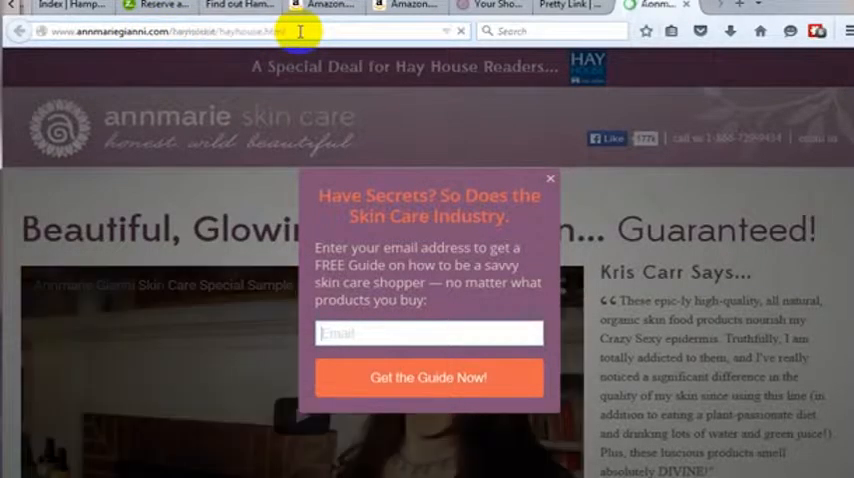
{"action": "left_click", "coordinate": [550, 180]}
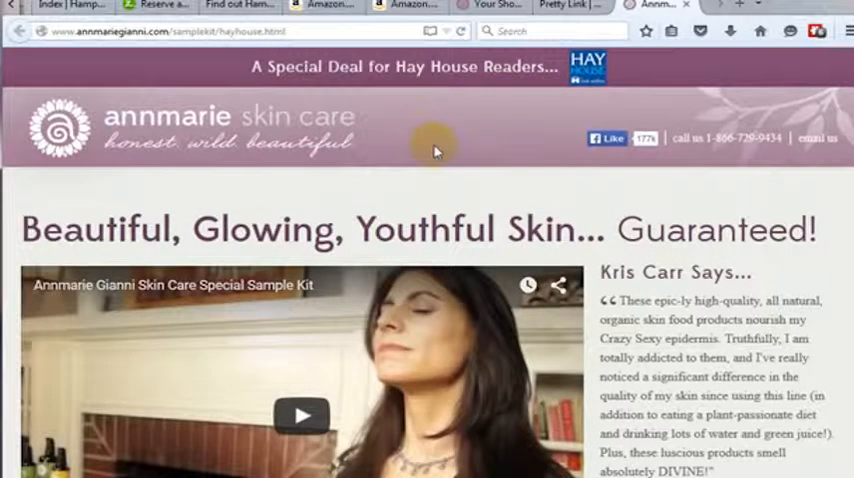
{"action": "scroll", "scroll_direction": "down", "scroll_amount": 3}
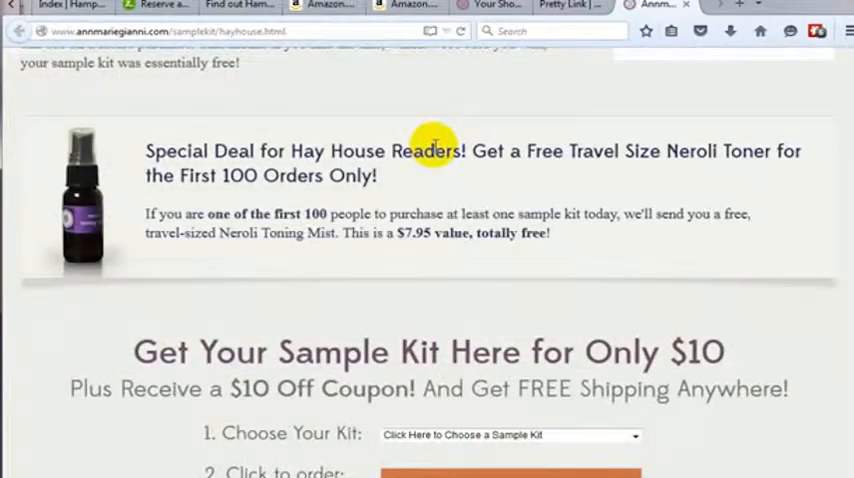